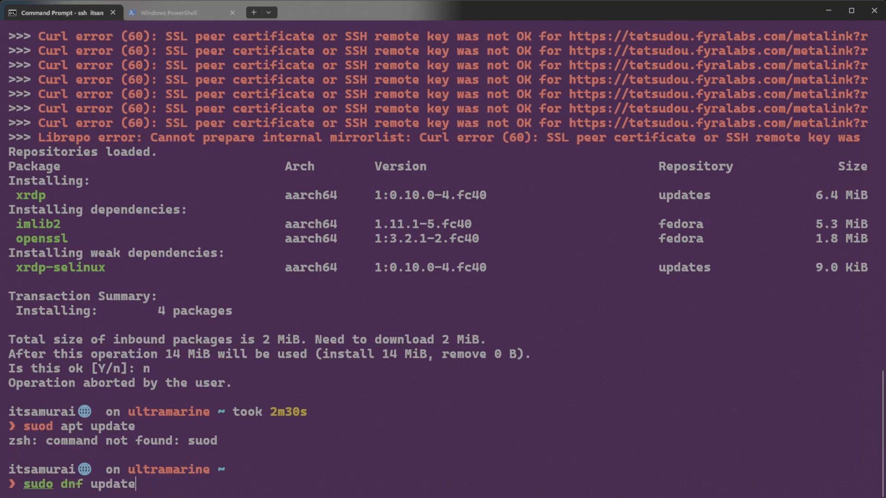
Step: Run 'sudo dnf update' and scroll through the repository errors and 383 pending upgrades
{"action": "key", "text": "Return"}
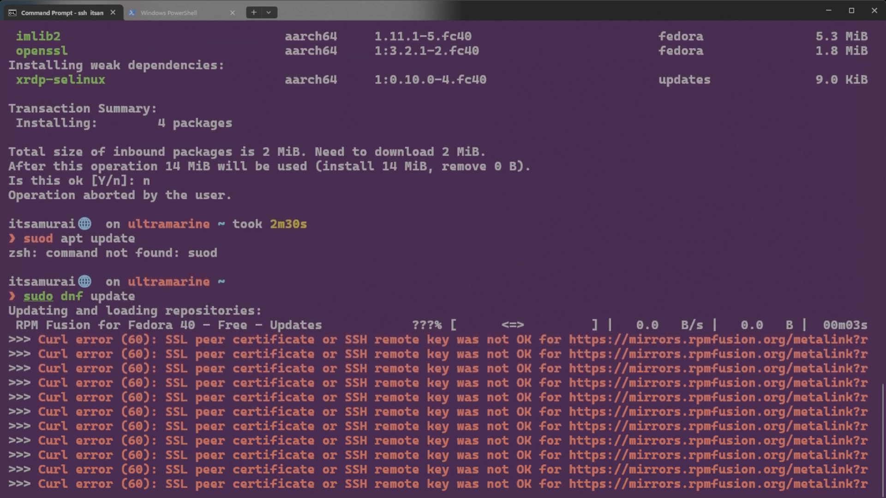
{"action": "scroll", "scroll_direction": "down", "scroll_amount": 3}
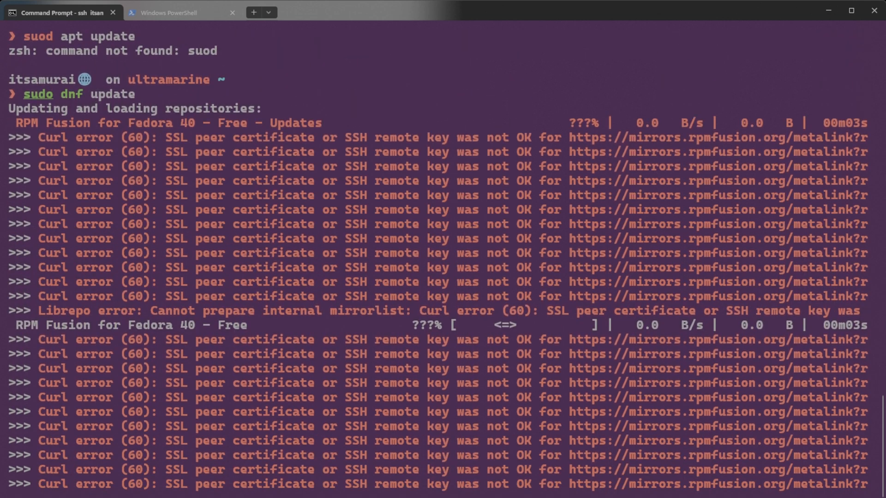
{"action": "scroll", "scroll_direction": "down", "scroll_amount": 3}
{"action": "type", "text": "clear"}
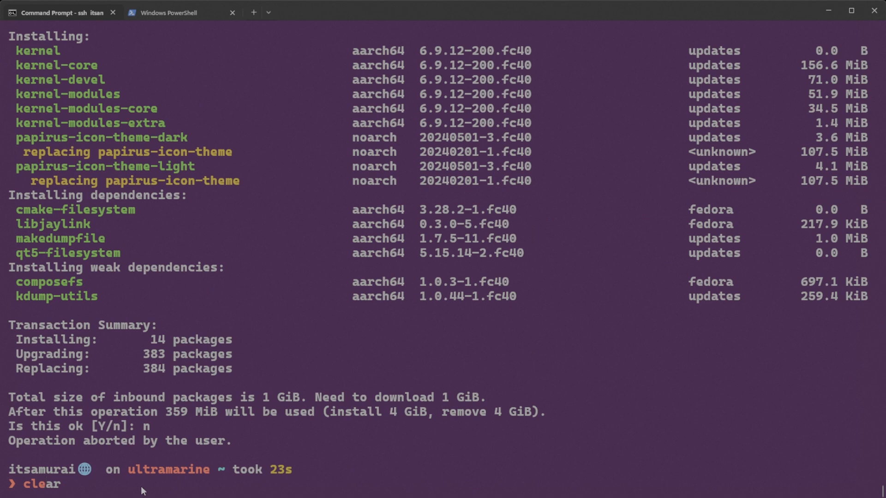
Step: Clear the terminal screen with 'clear' after the mistyped attempt
{"action": "key", "text": "Return"}
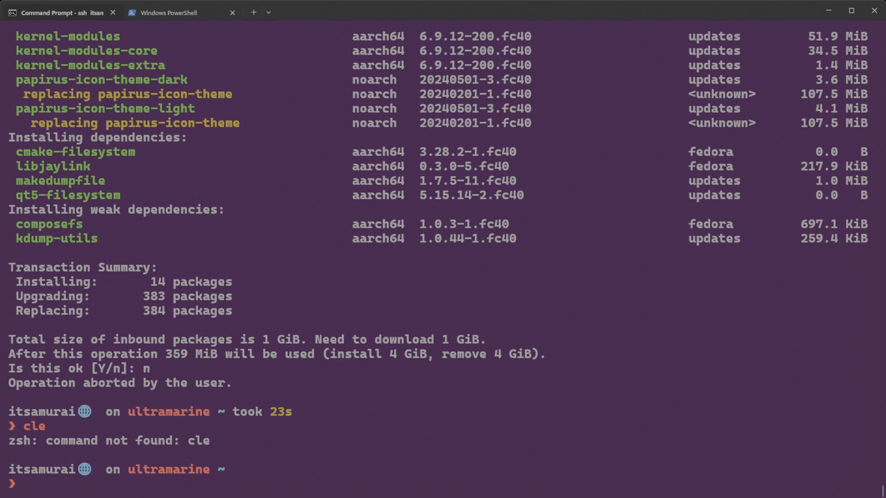
{"action": "type", "text": "clear"}
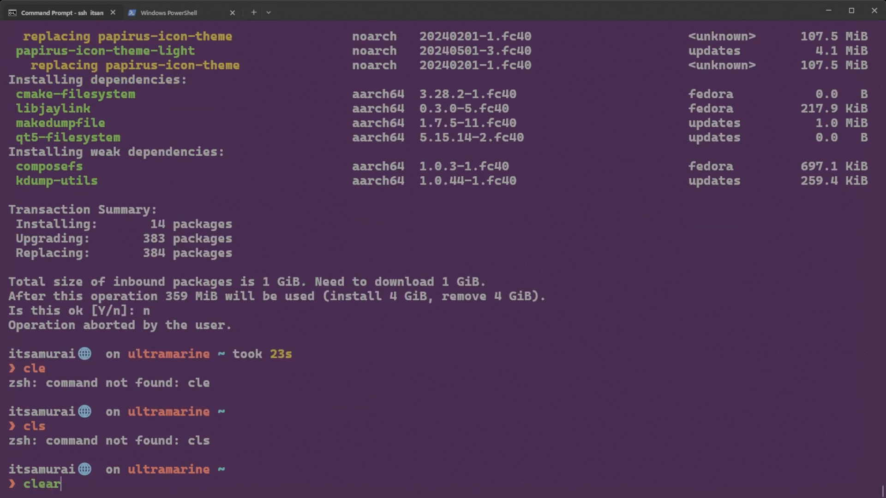
{"action": "key", "text": "Return"}
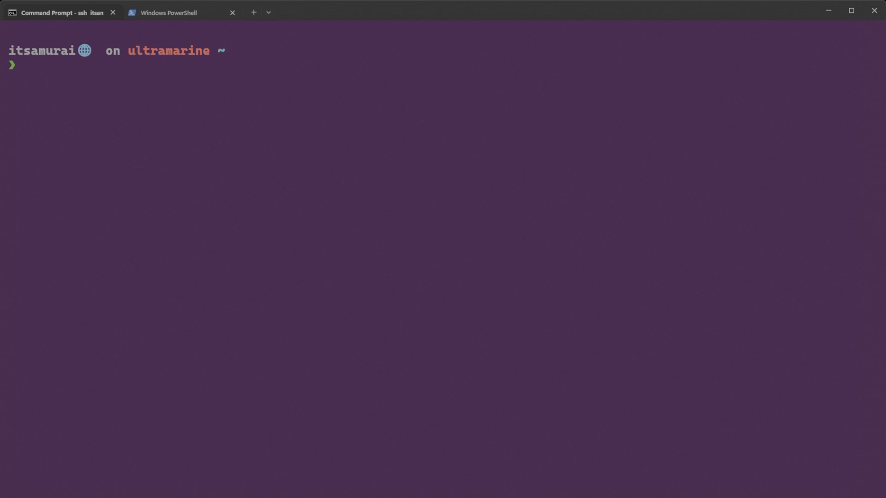
Step: Check the clock with 'date' and 'timedatectl', showing it unsynchronized with NTP inactive
{"action": "type", "text": "d"}
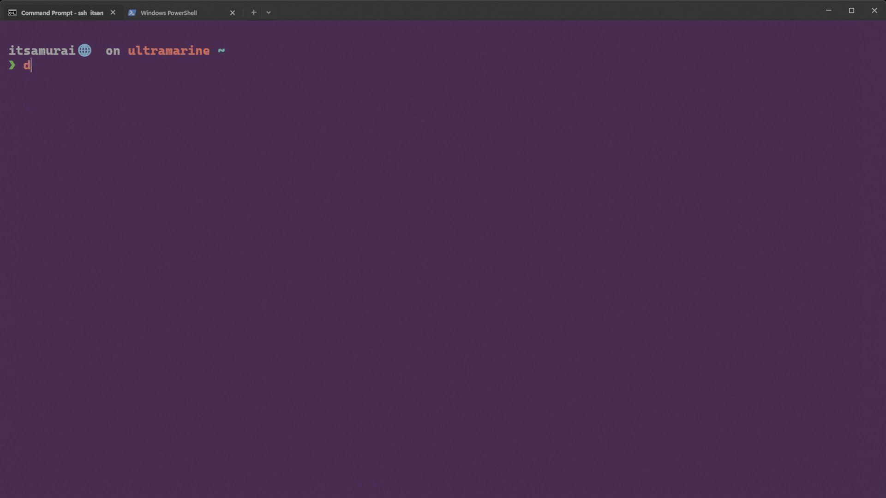
{"action": "key", "text": "Return"}
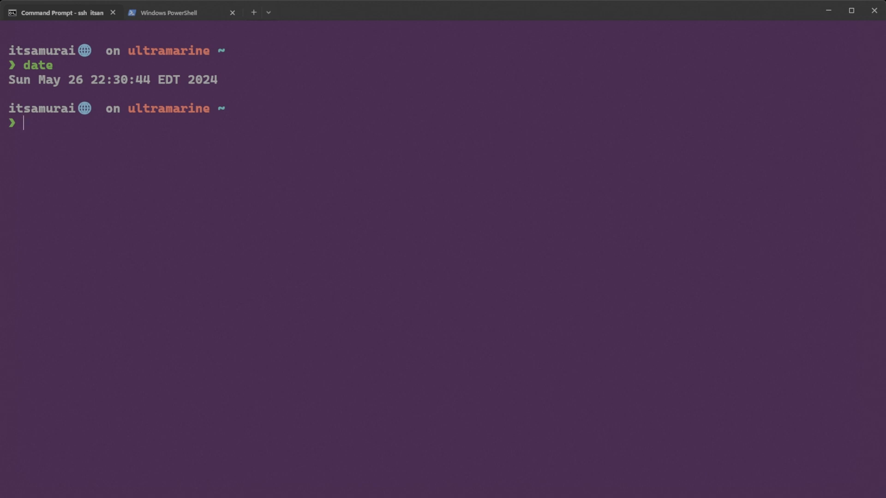
{"action": "type", "text": "timedatec"}
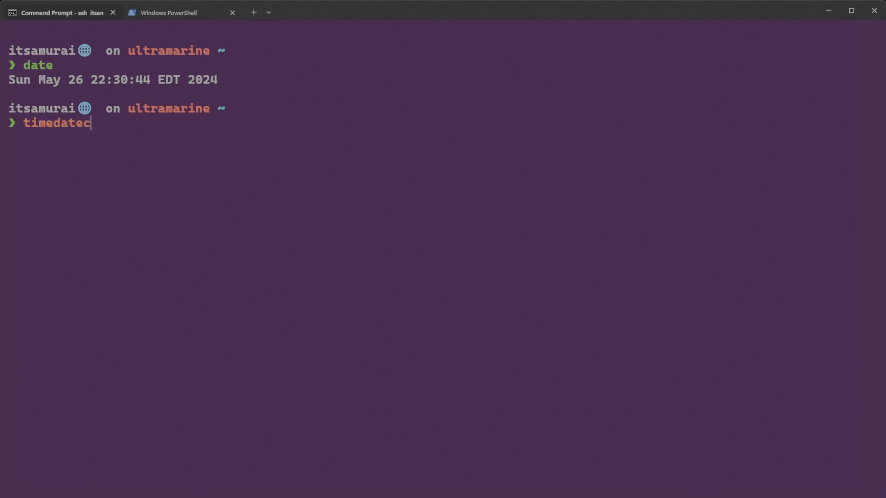
{"action": "key", "text": "Return"}
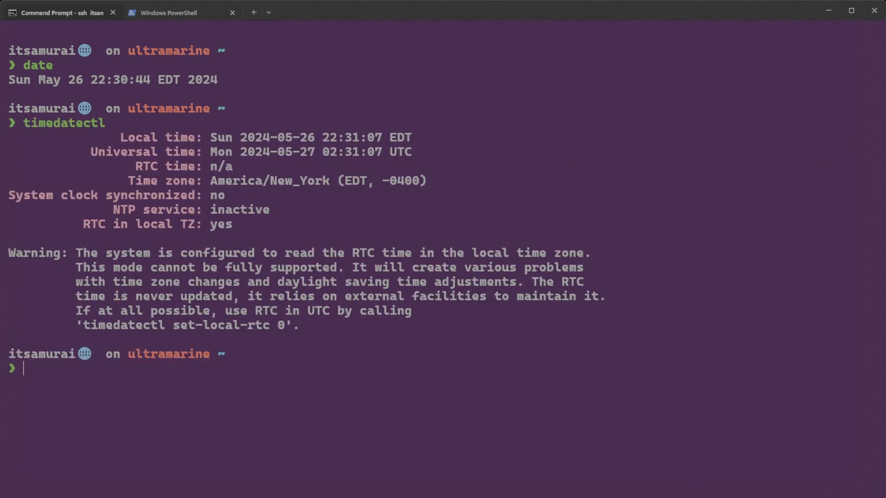
{"action": "mouse_move", "coordinate": [245, 160]}
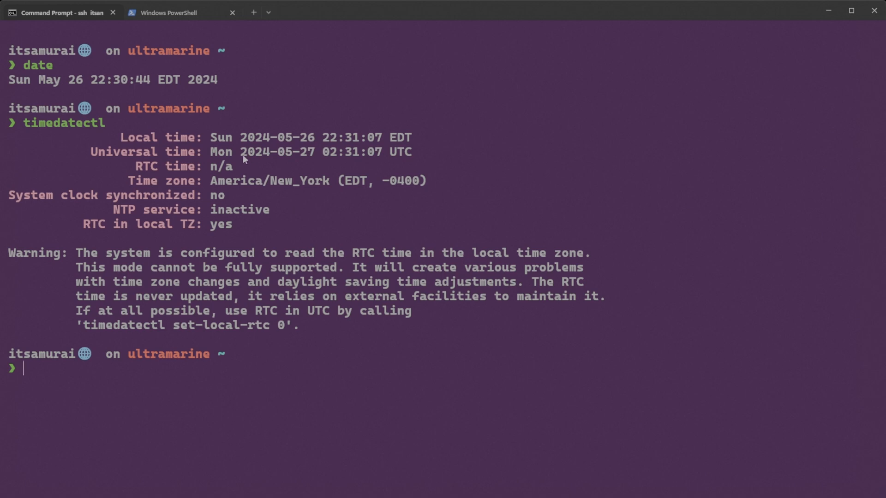
{"action": "mouse_move", "coordinate": [299, 148]}
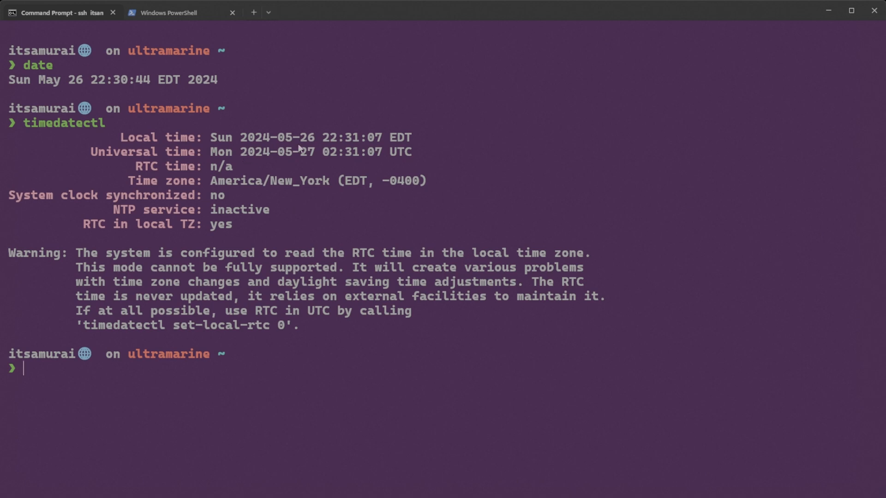
{"action": "mouse_move", "coordinate": [298, 149]}
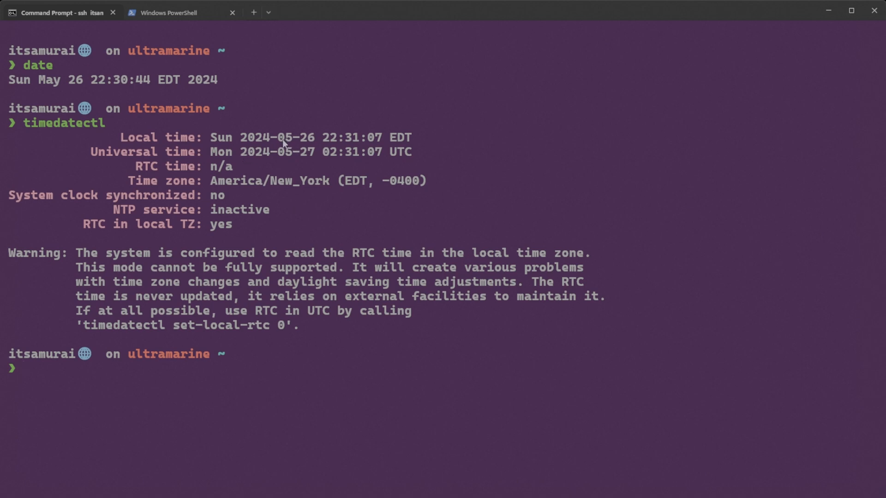
{"action": "mouse_move", "coordinate": [282, 186]}
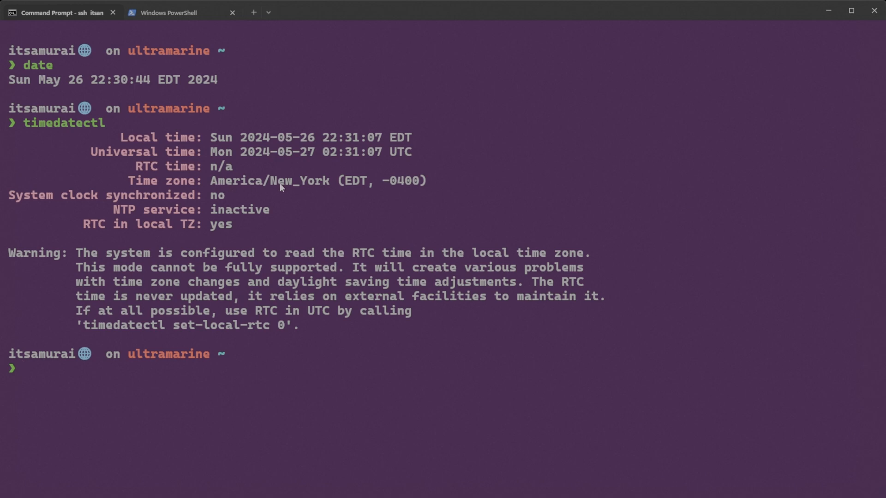
{"action": "mouse_move", "coordinate": [310, 187]}
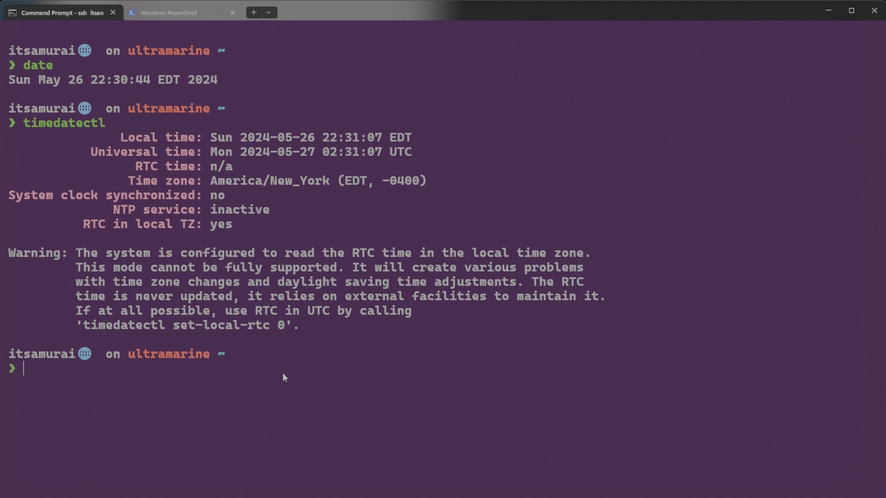
Step: Start the systemd-timesyncd service with sudo, entering the administrator password
{"action": "type", "text": "sudo dnf update"}
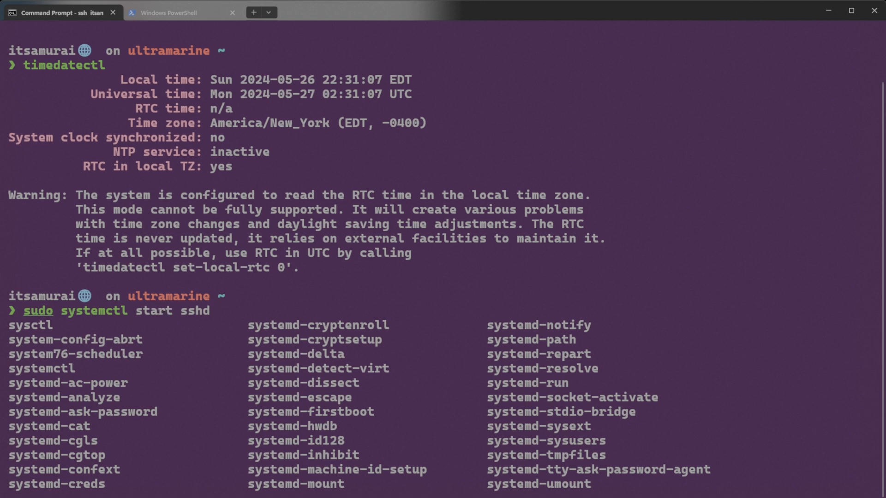
{"action": "type", "text": "syncd"}
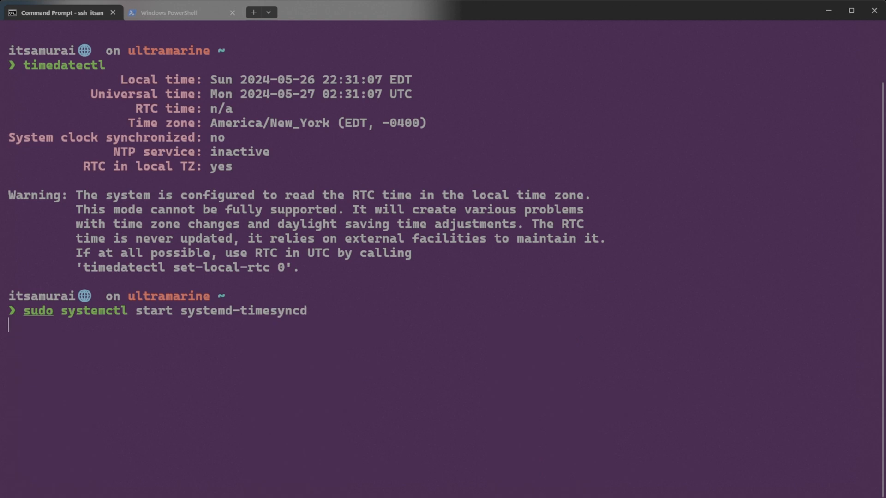
{"action": "key", "text": "Return"}
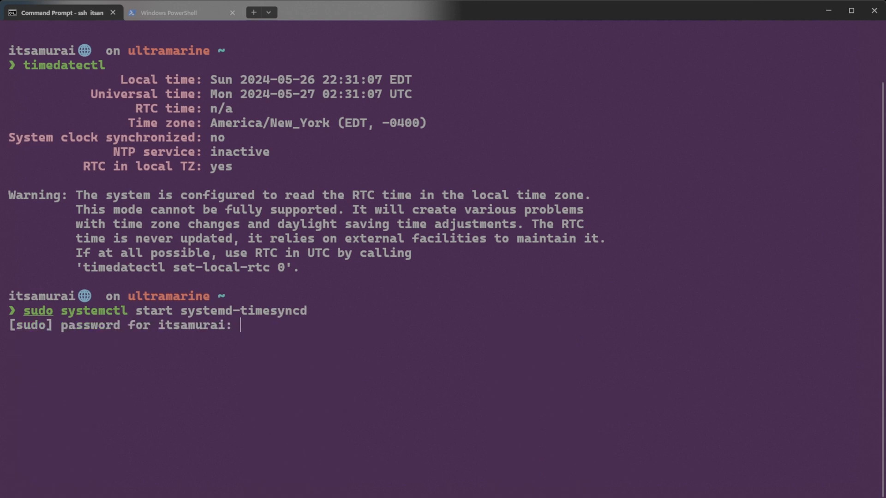
{"action": "key", "text": "Return"}
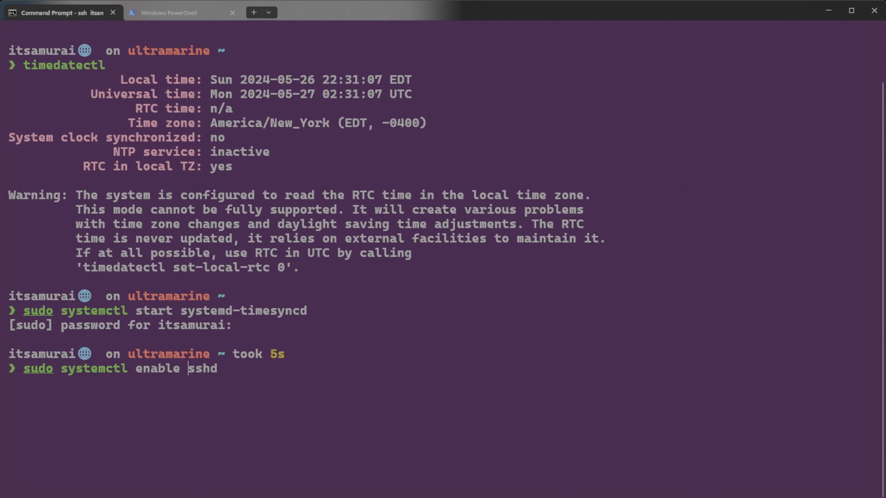
Step: Enable systemd-timesyncd at boot, tab-completing the service name, creating its service symlinks
{"action": "type", "text": "system"}
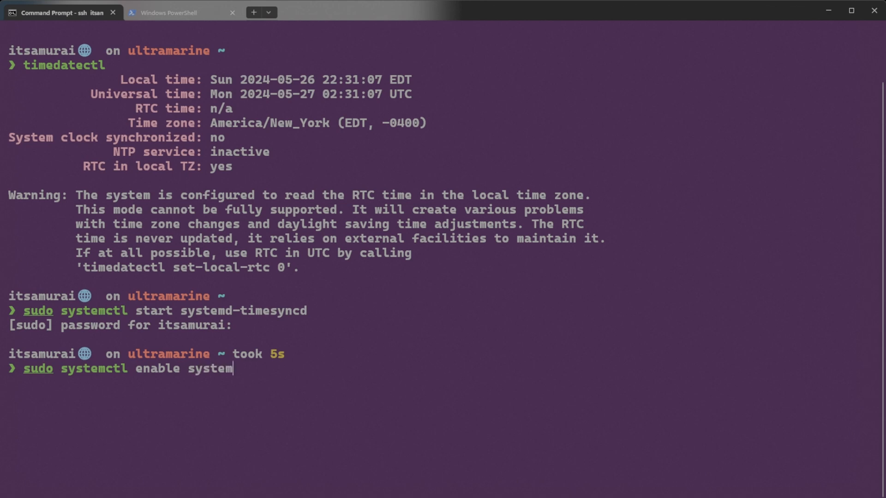
{"action": "type", "text": "d-d"}
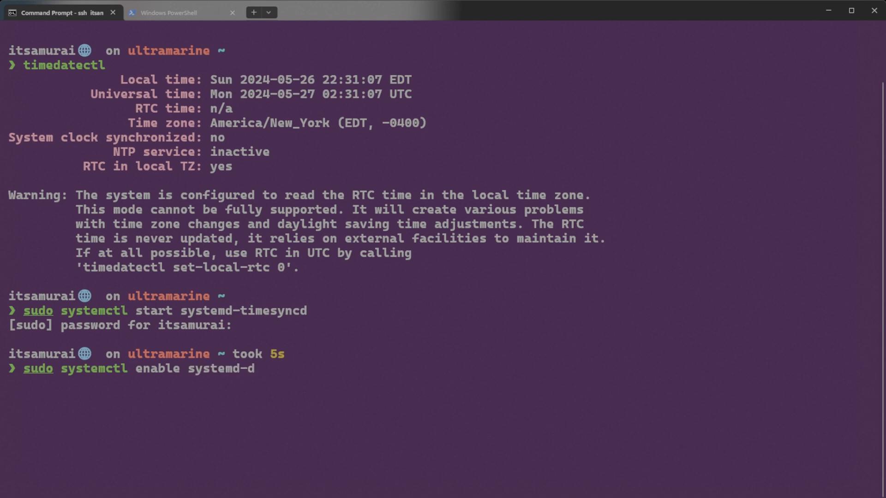
{"action": "key", "text": "Backspace"}
{"action": "type", "text": "time-wait-sync.service"}
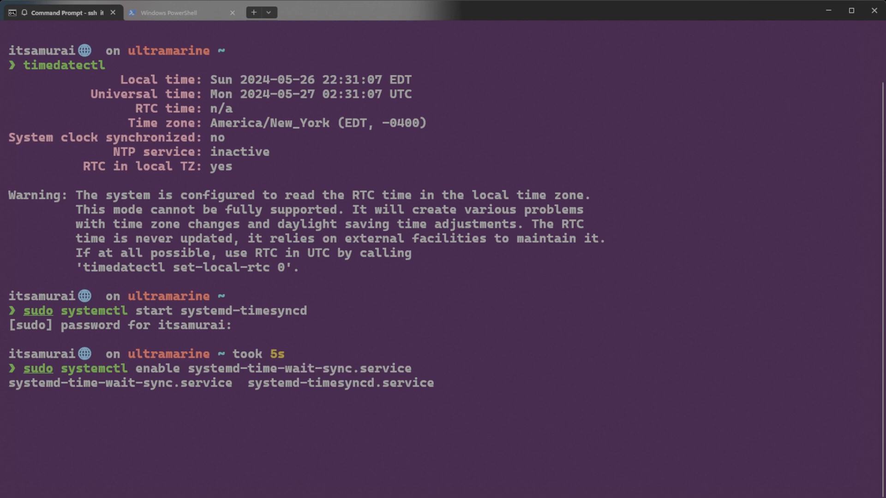
{"action": "key", "text": "Backspace"}
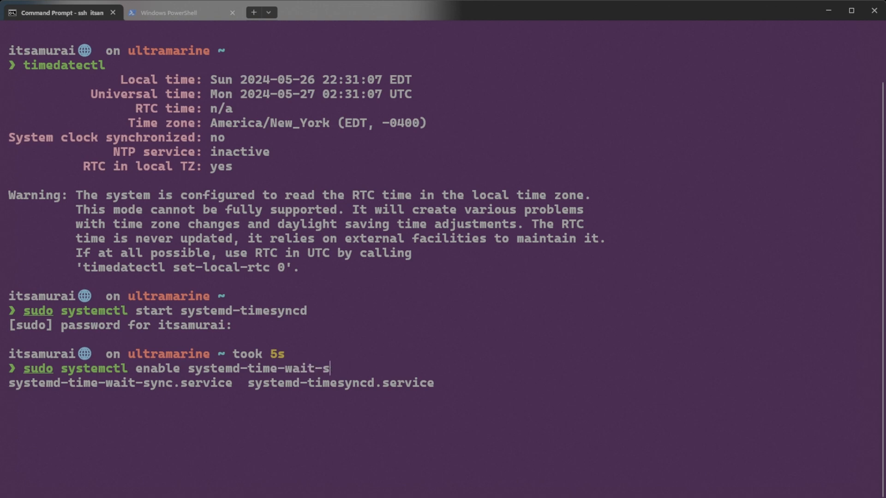
{"action": "key", "text": "Backspace"}
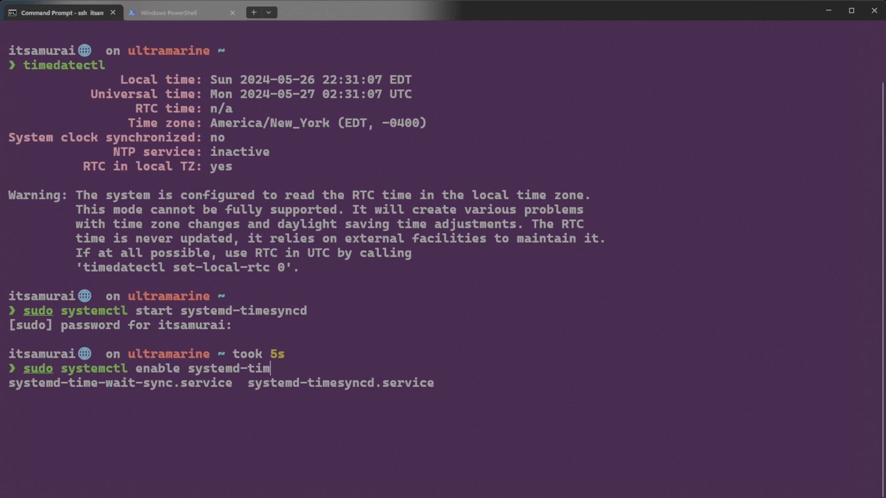
{"action": "type", "text": "esyncd"}
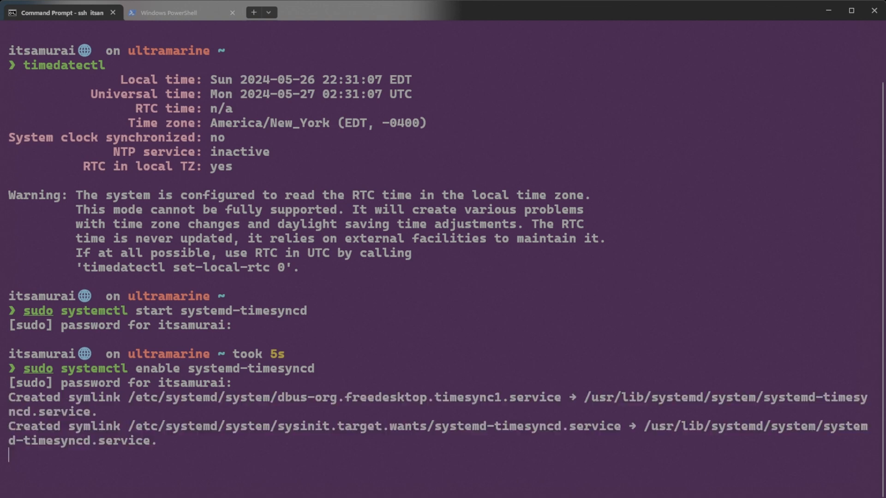
{"action": "key", "text": "Return"}
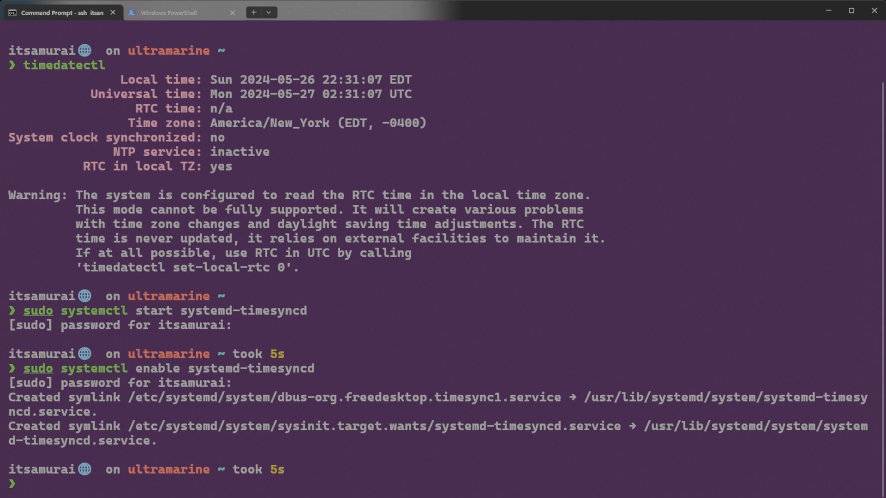
Step: Run 'timedatectl status' to confirm the system clock is synchronized and NTP active
{"action": "type", "text": "timedatectl"}
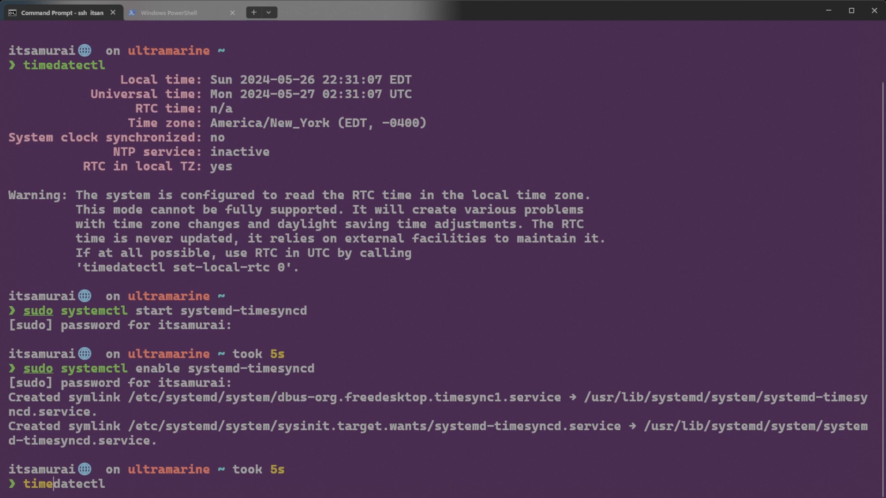
{"action": "type", "text": "sta"}
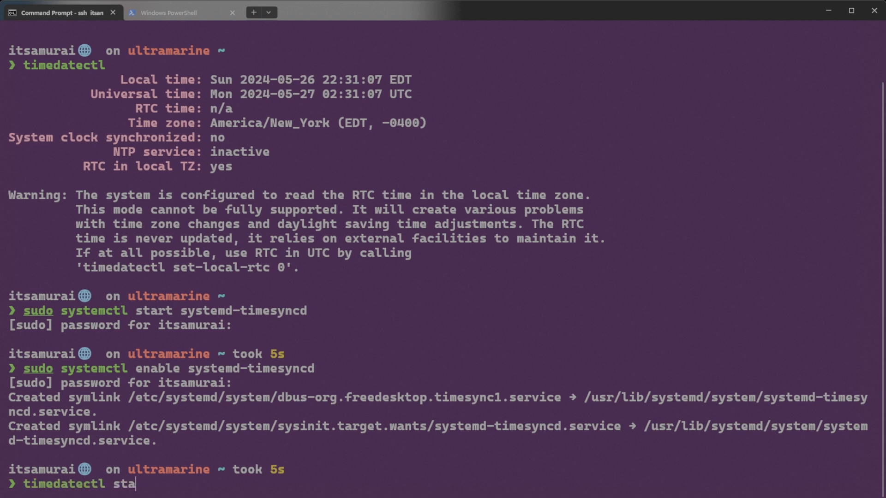
{"action": "key", "text": "Return"}
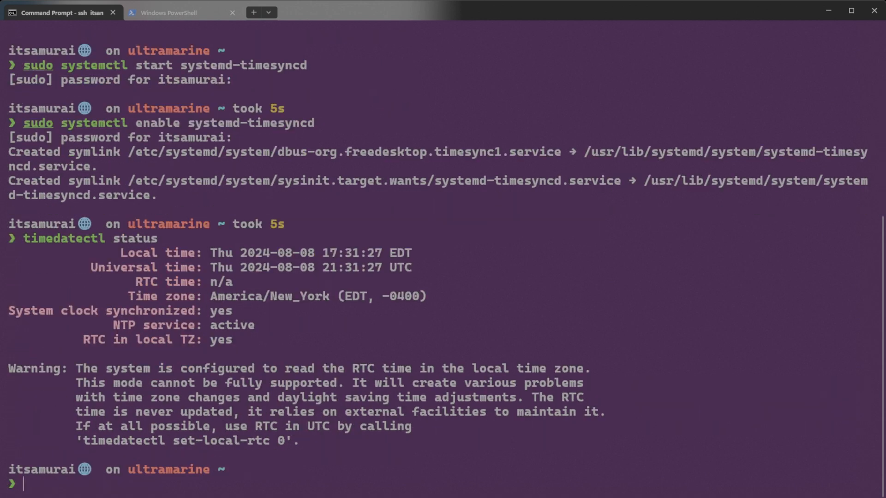
{"action": "mouse_move", "coordinate": [331, 313]}
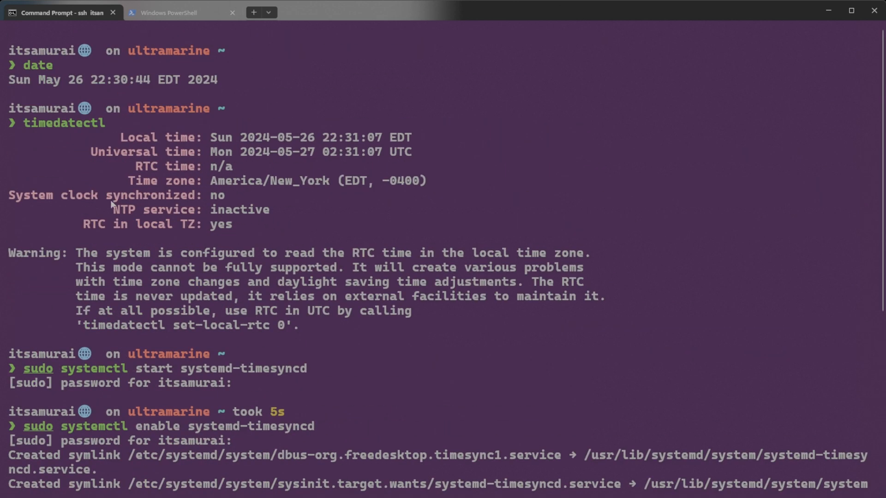
{"action": "mouse_move", "coordinate": [195, 199]}
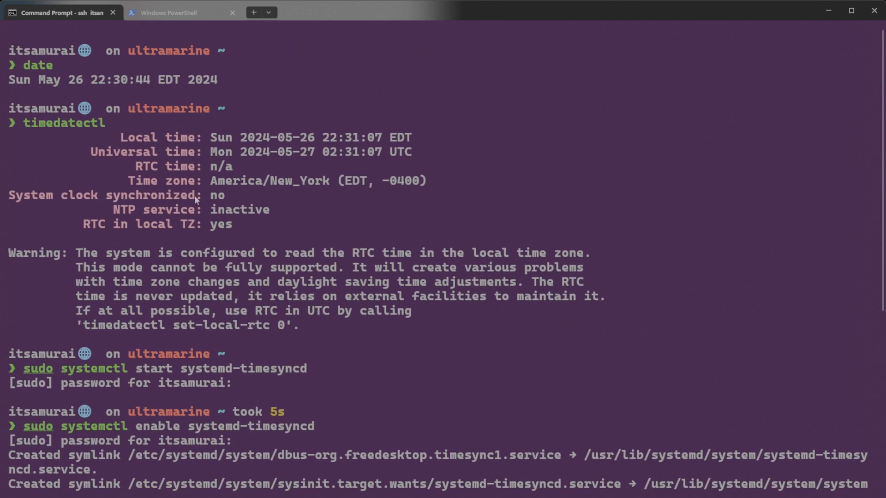
{"action": "mouse_move", "coordinate": [253, 218]}
{"action": "type", "text": "timedatectl status"}
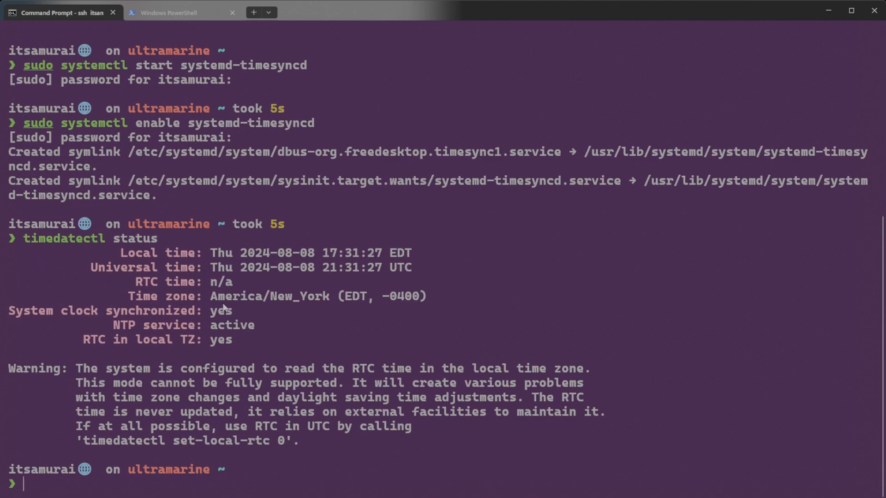
{"action": "mouse_move", "coordinate": [213, 323]}
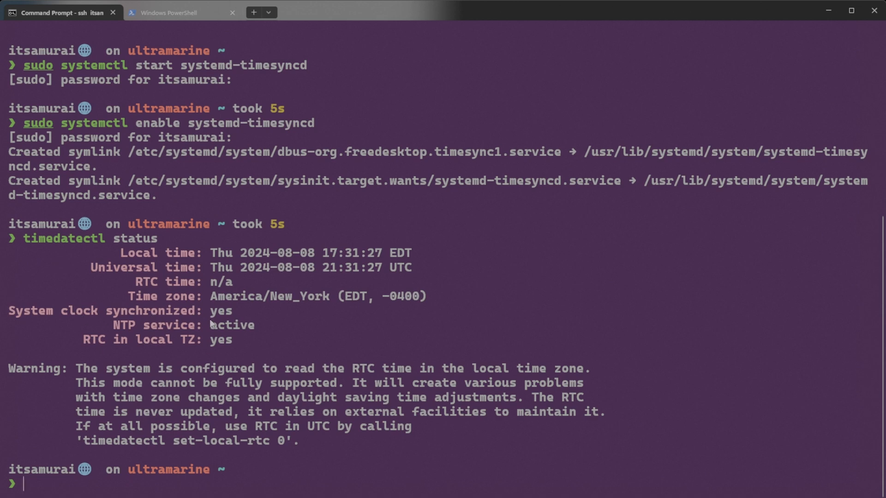
{"action": "mouse_move", "coordinate": [248, 340]}
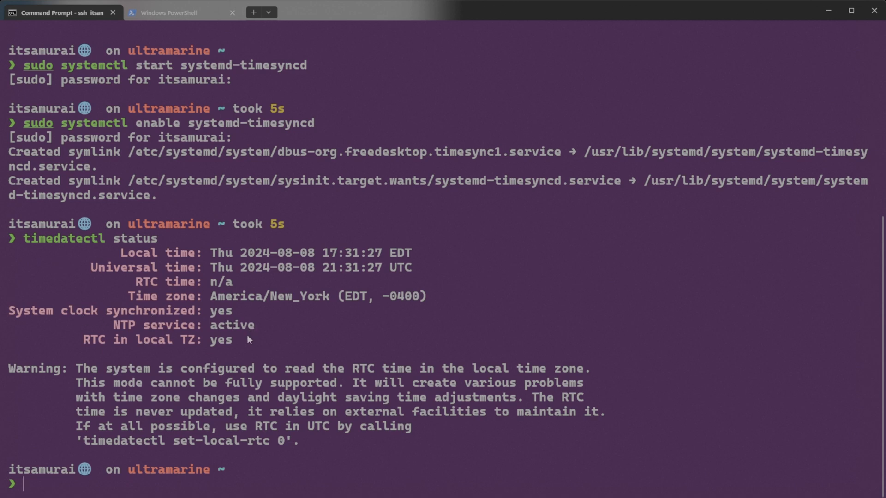
{"action": "mouse_move", "coordinate": [279, 261]}
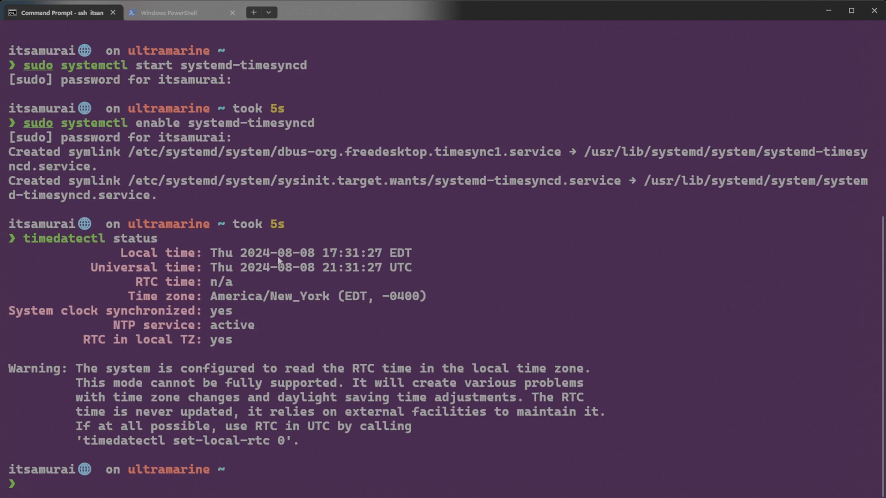
{"action": "mouse_move", "coordinate": [215, 258]}
{"action": "type", "text": "sudo dnf update"}
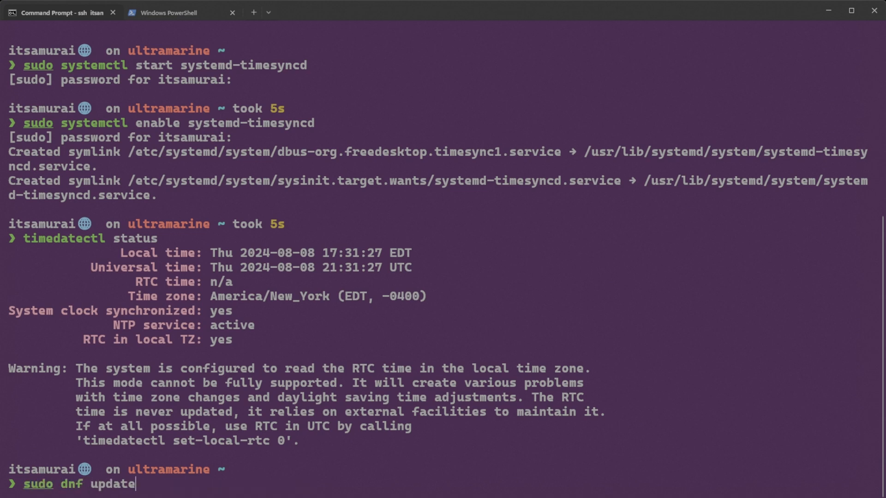
Step: Run 'sudo dnf update', accept the Terra 40 and Ultramarine 40 signing keys, reaching the 1 GiB transaction summary
{"action": "key", "text": "Return"}
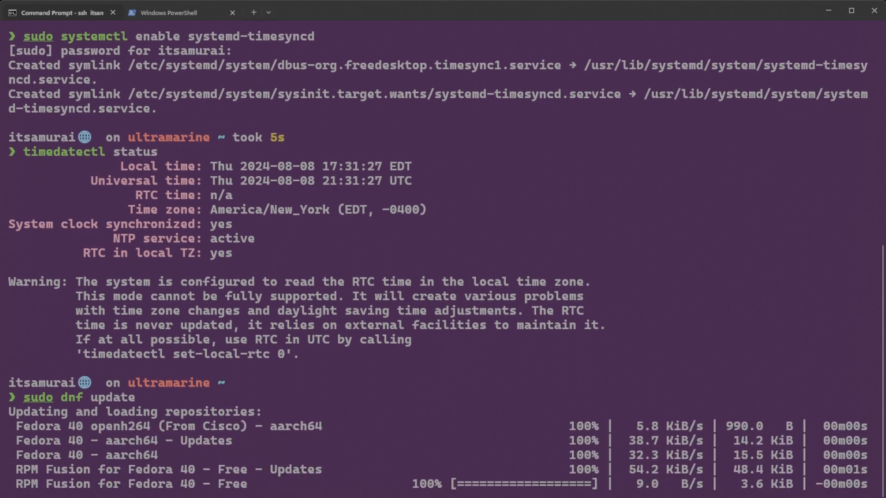
{"action": "scroll", "scroll_direction": "down", "scroll_amount": 3}
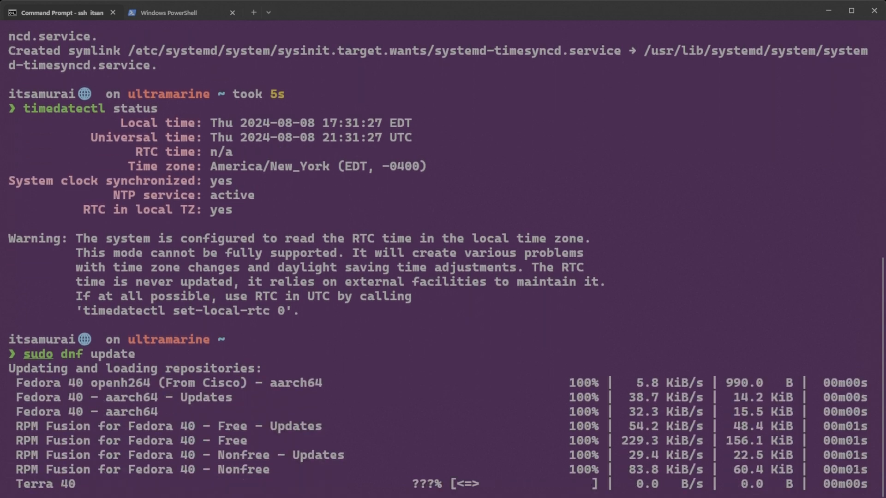
{"action": "scroll", "scroll_direction": "down", "scroll_amount": 3}
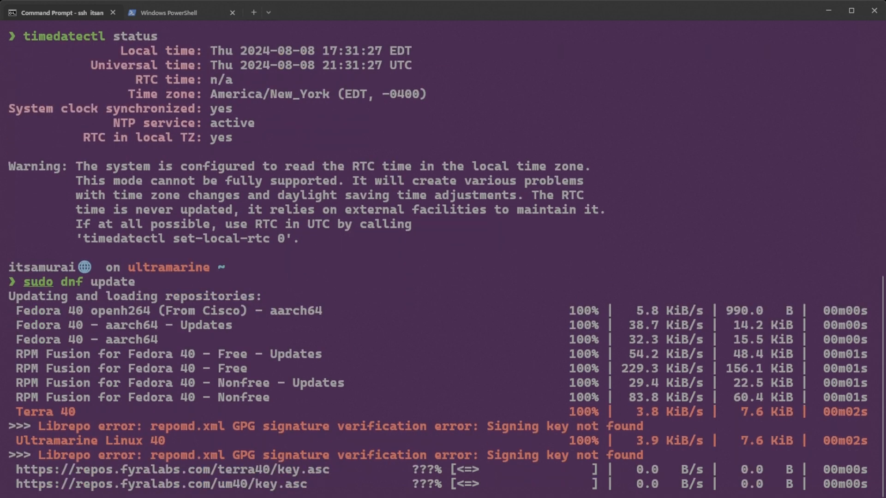
{"action": "scroll", "scroll_direction": "down", "scroll_amount": 3}
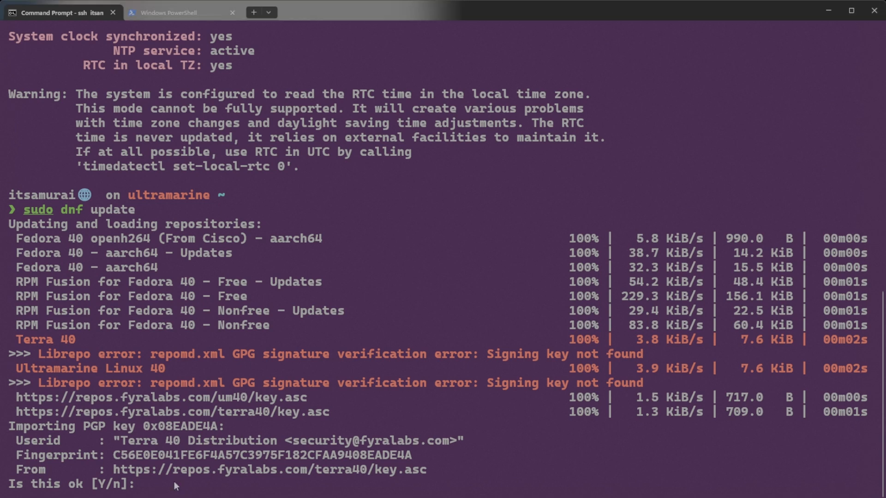
{"action": "type", "text": "Y"}
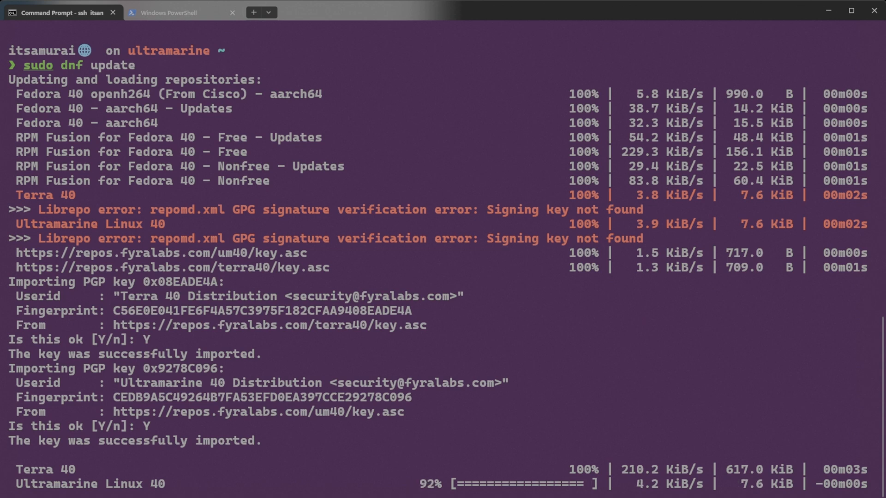
{"action": "scroll", "scroll_direction": "down", "scroll_amount": 3}
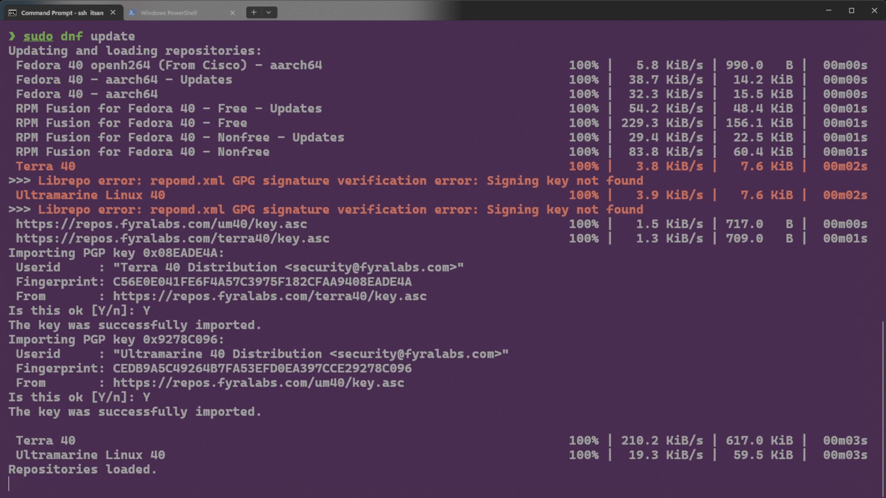
{"action": "scroll", "scroll_direction": "down", "scroll_amount": 3}
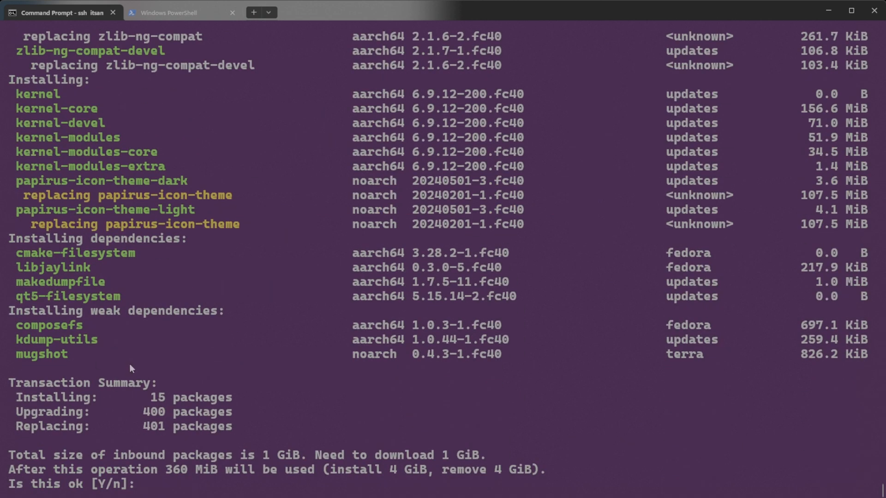
Step: Answer Y to install all package upgrades and let the dnf transaction complete
{"action": "type", "text": "Y"}
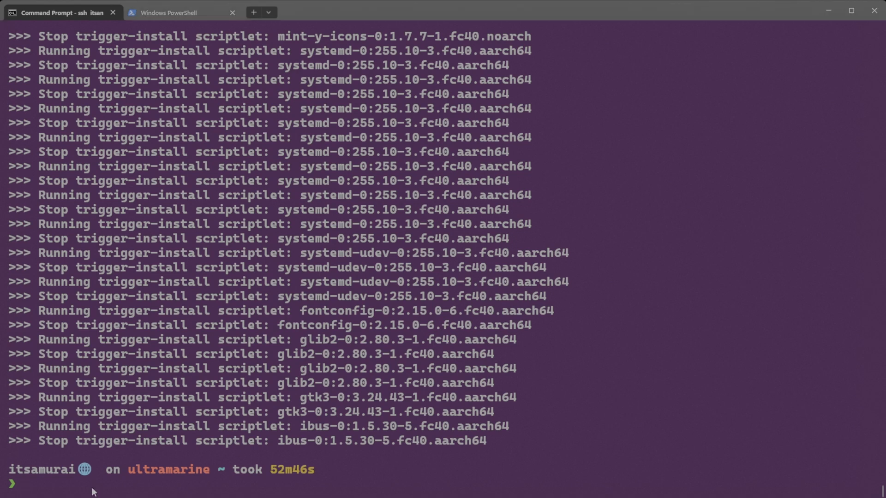
Step: Run 'sudo dnf update' again with the sudo password to check for remaining updates
{"action": "type", "text": "sudo dnf update"}
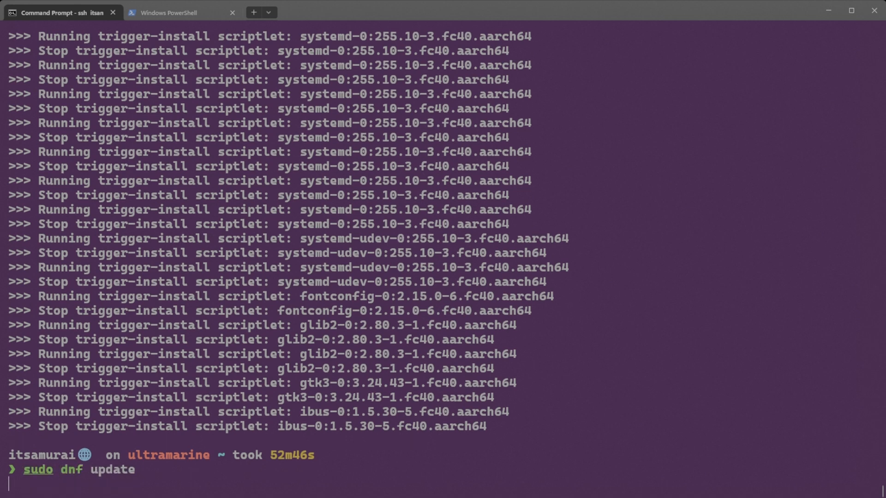
{"action": "key", "text": "Return"}
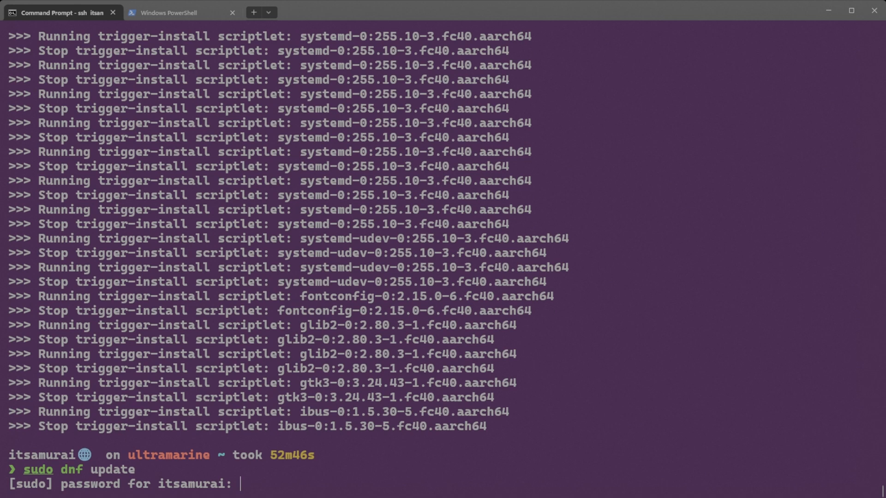
{"action": "key", "text": "Return"}
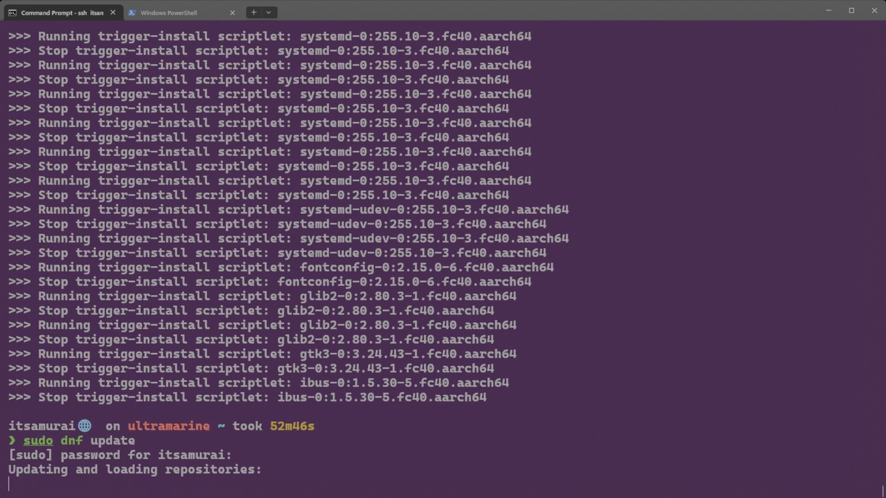